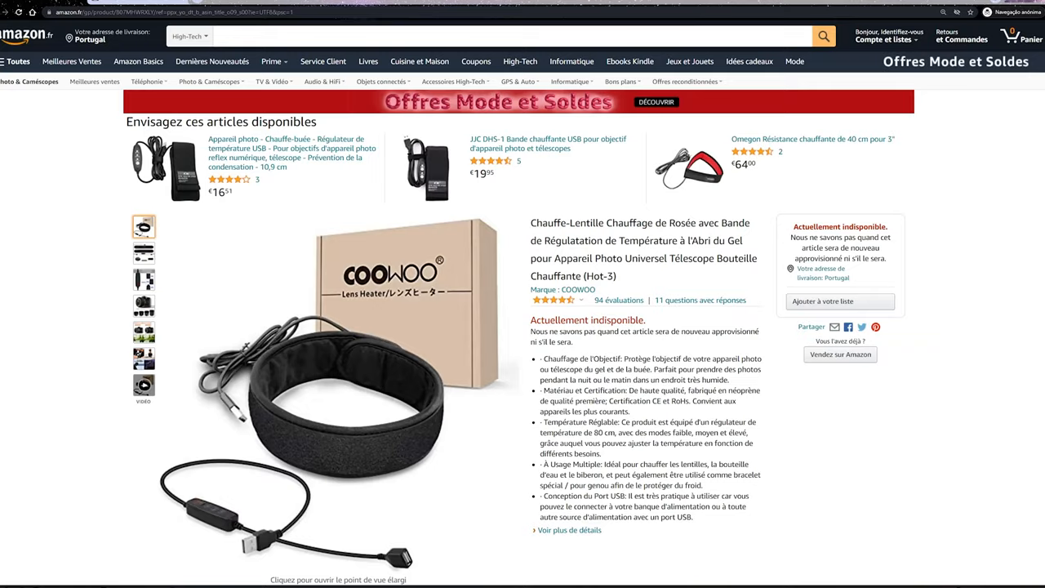
Review the COOWOO listing photos, then land on the 16,51 € USB dew heater strip page
{"action": "scroll", "scroll_direction": "down", "scroll_amount": 3}
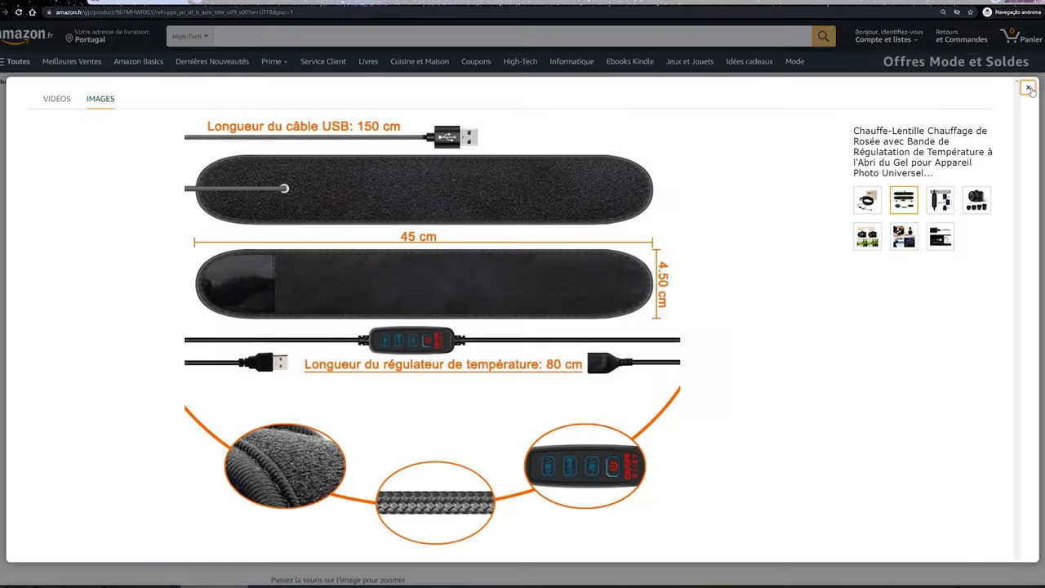
{"action": "left_click", "coordinate": [1029, 87]}
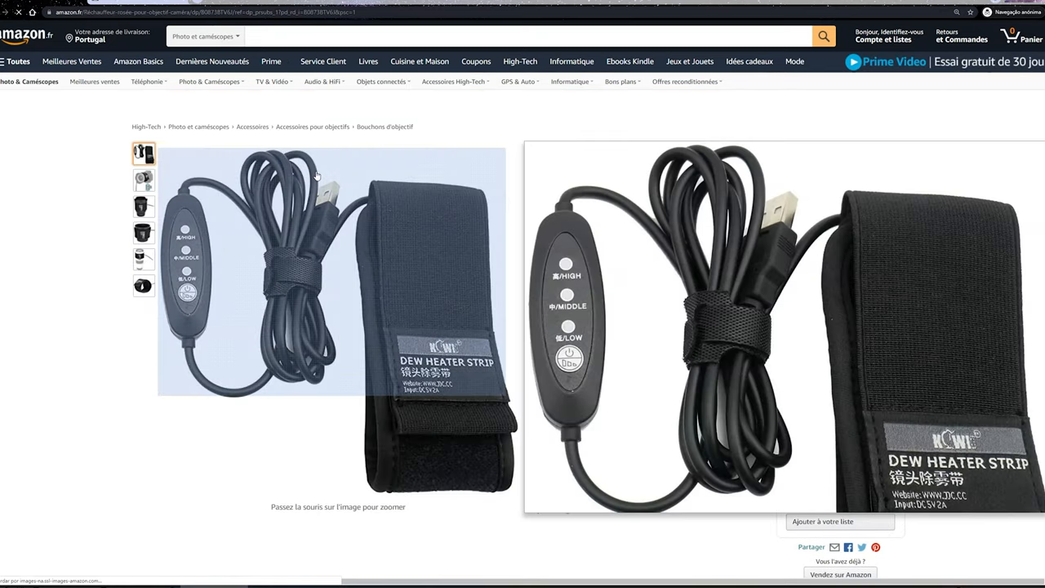
{"action": "scroll", "scroll_direction": "down", "scroll_amount": 3}
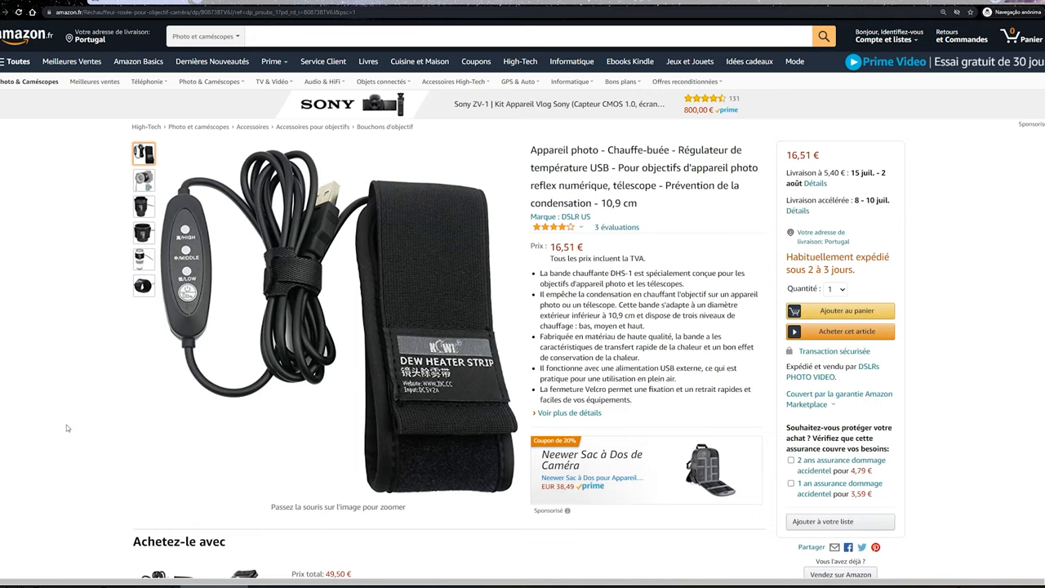
{"action": "mouse_move", "coordinate": [604, 502]}
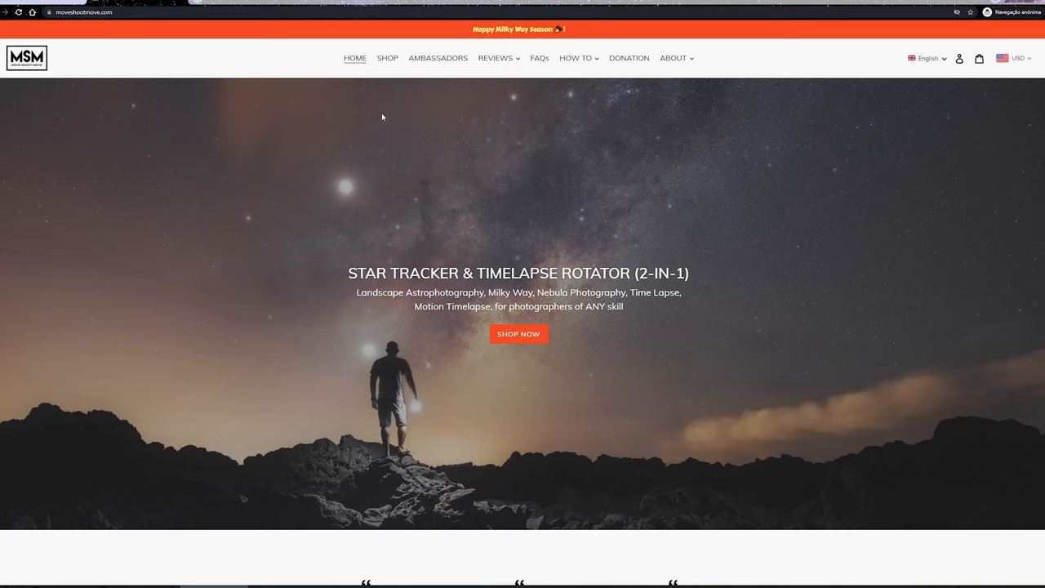
From SHOP, reach the $18.00 Lens Warmer/Dew Heater Band and view its band-with-controller photo
{"action": "left_click", "coordinate": [519, 333]}
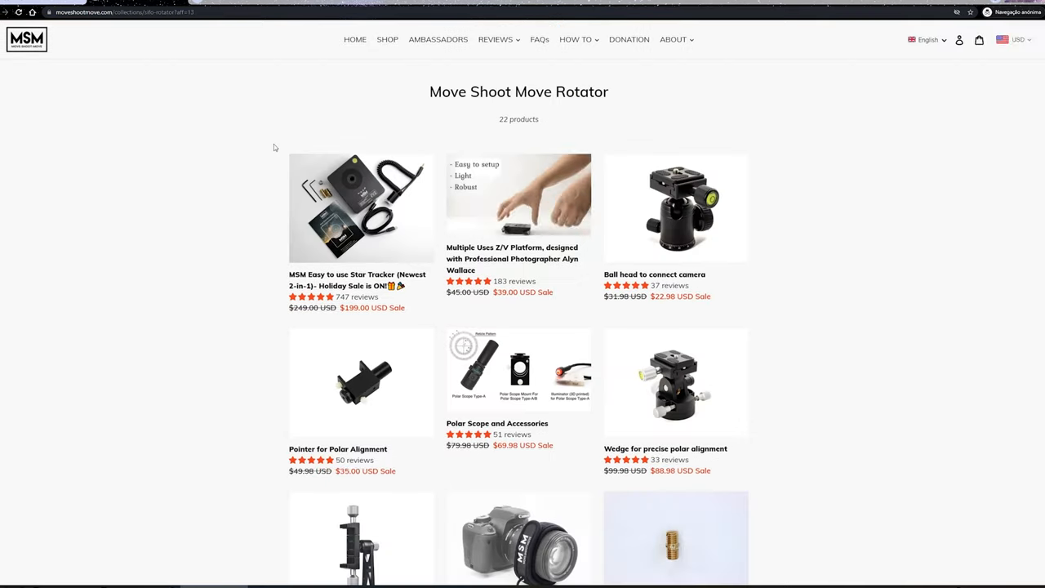
{"action": "scroll", "scroll_direction": "down", "scroll_amount": 3}
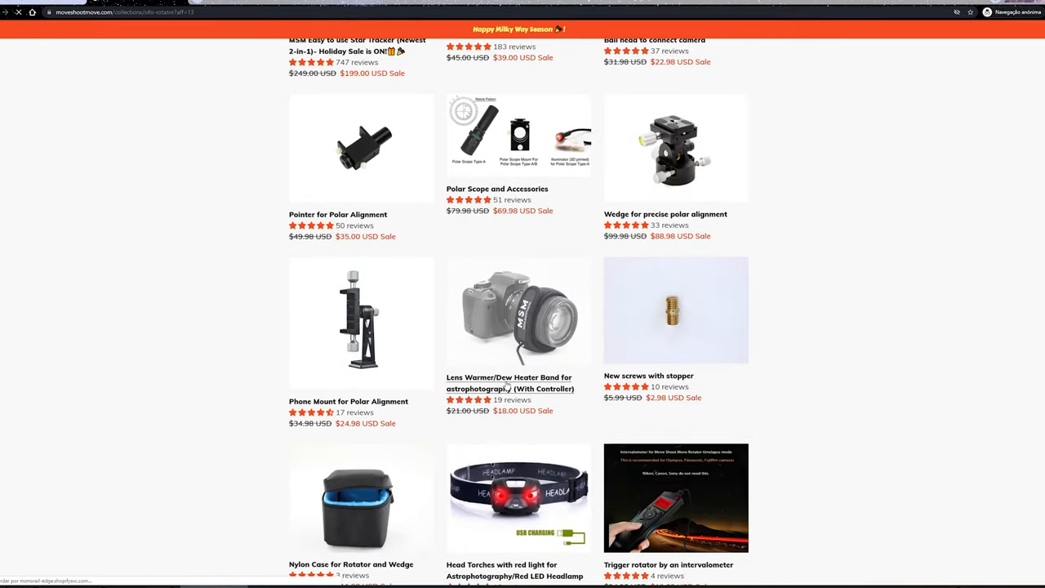
{"action": "left_click", "coordinate": [520, 310]}
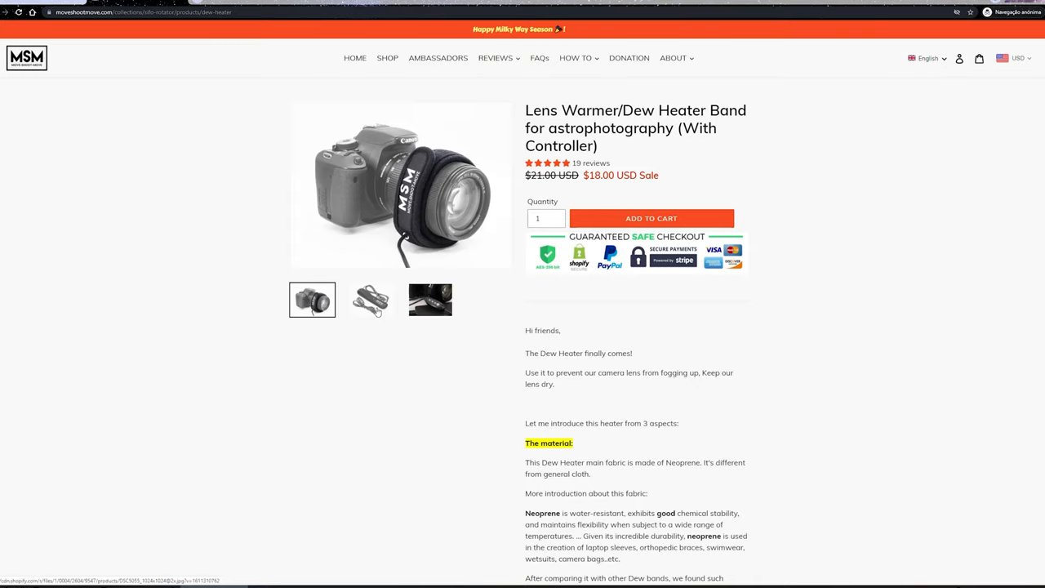
{"action": "left_click", "coordinate": [371, 301]}
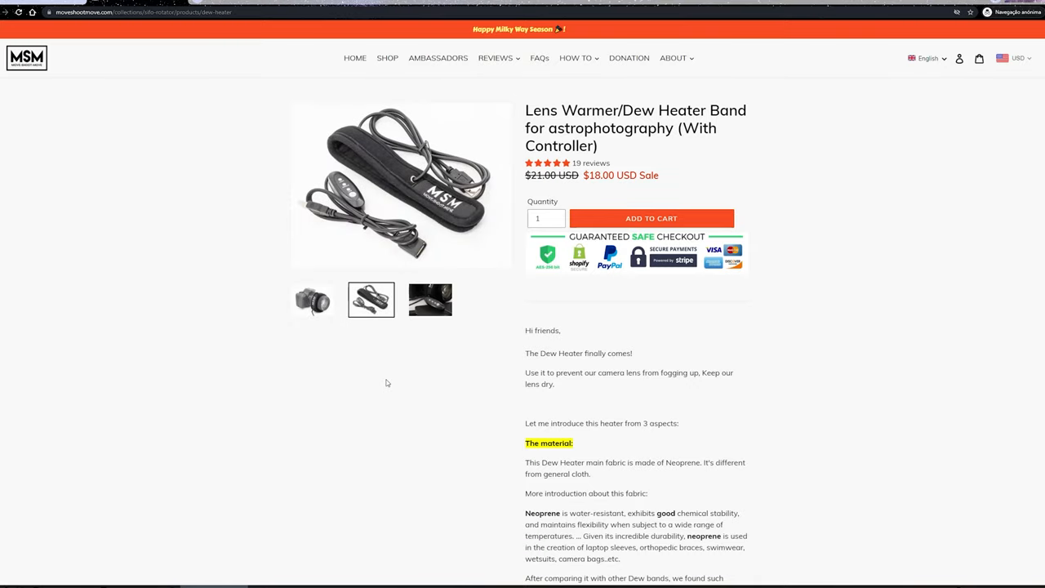